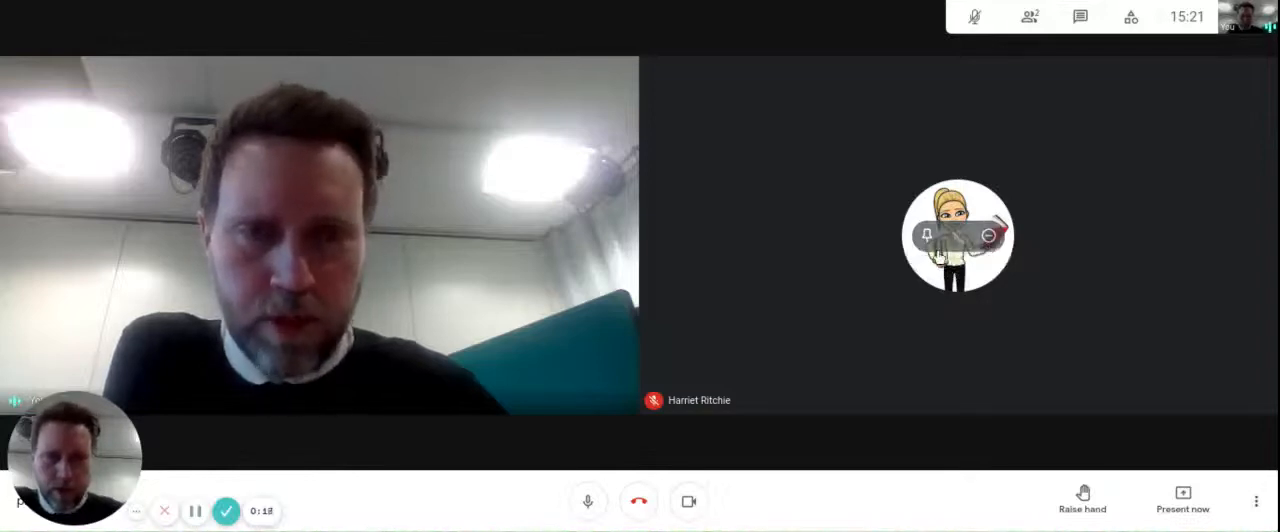
pyautogui.moveTo(926, 235)
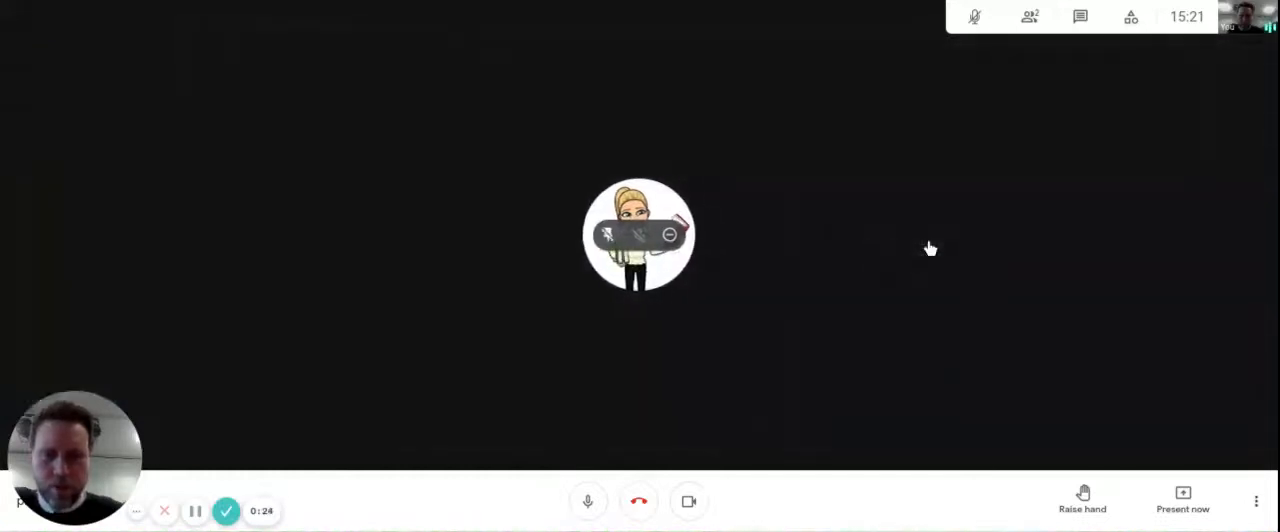
pyautogui.moveTo(820, 385)
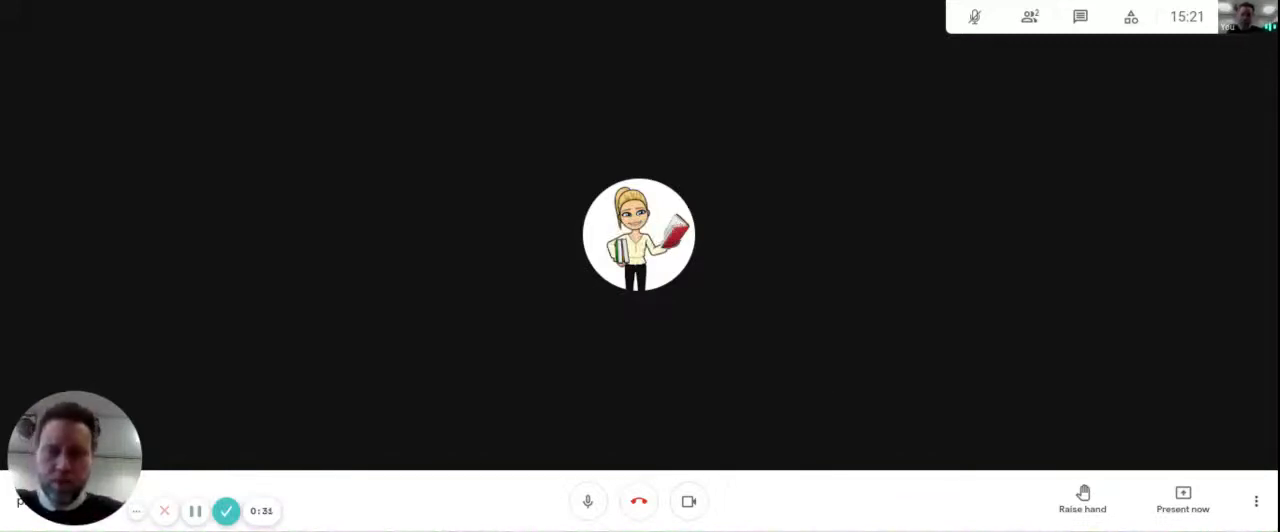
pyautogui.moveTo(785, 387)
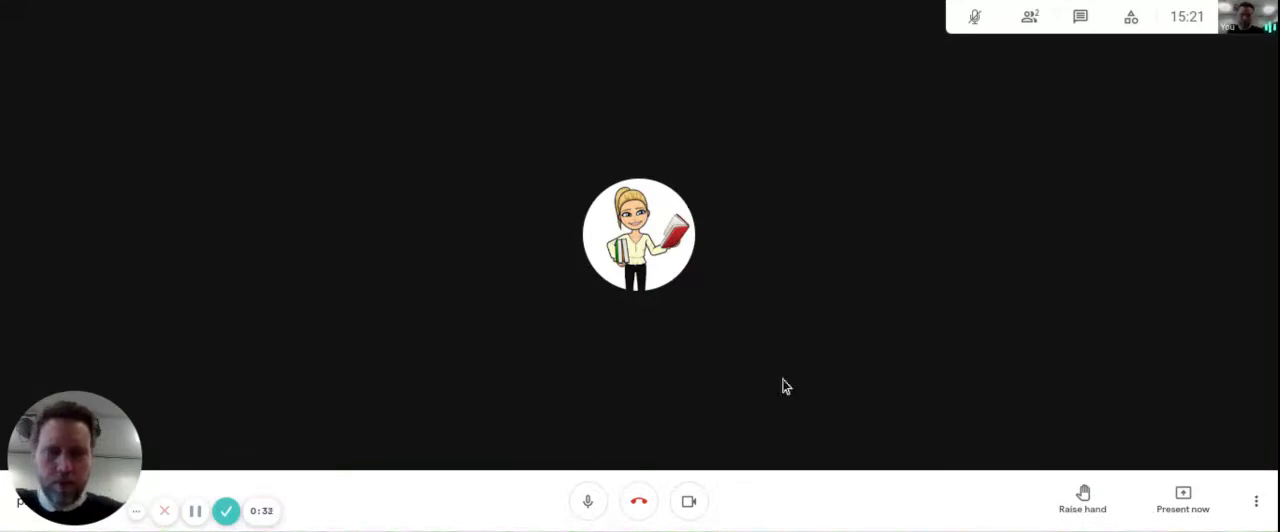